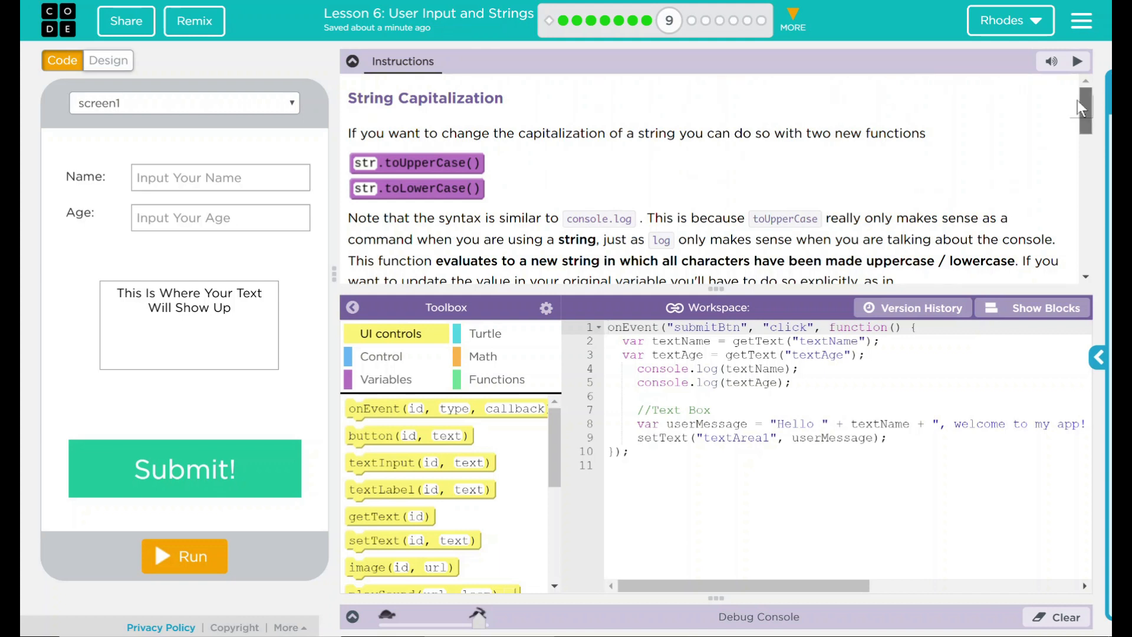
- Scroll down past the lesson instructions to make room for the code workspace
scroll(down, 3)
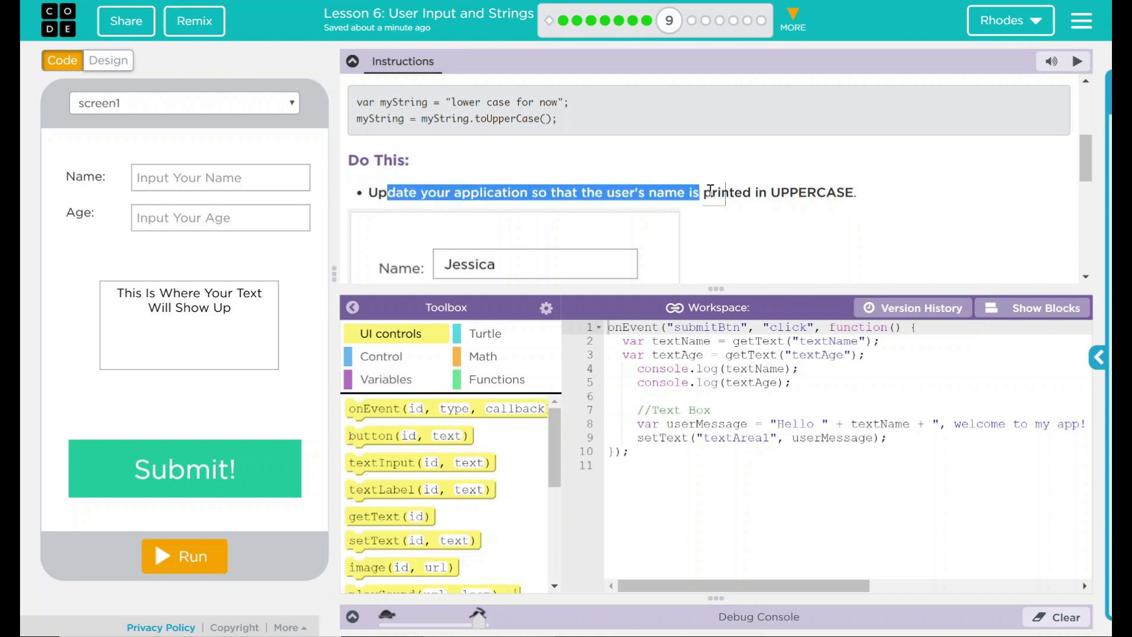
scroll(down, 3)
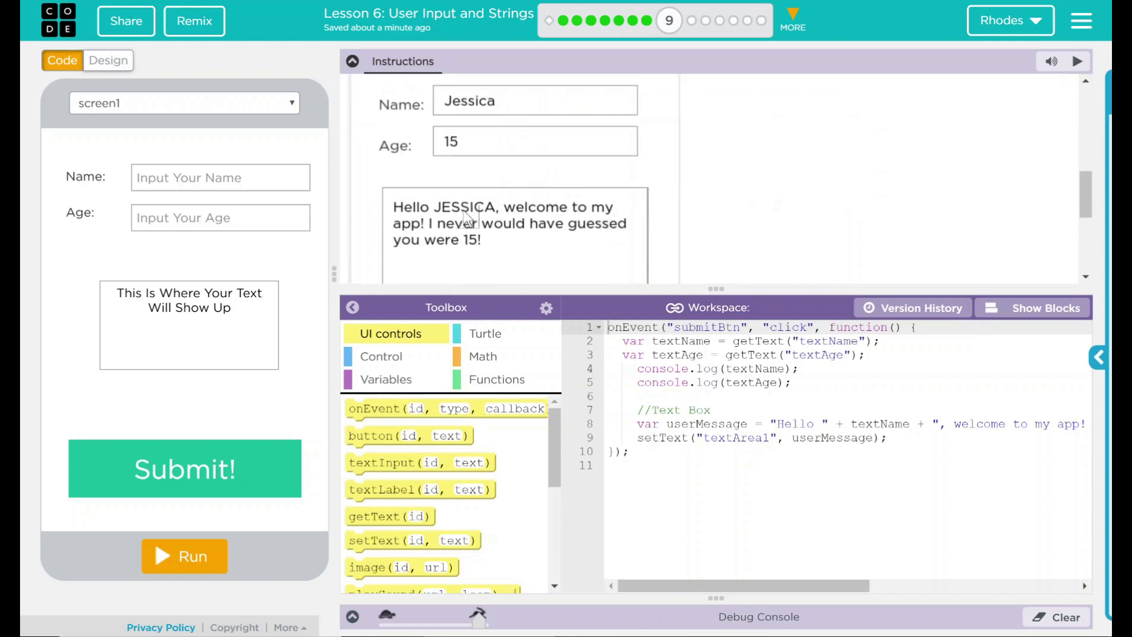
scroll(down, 3)
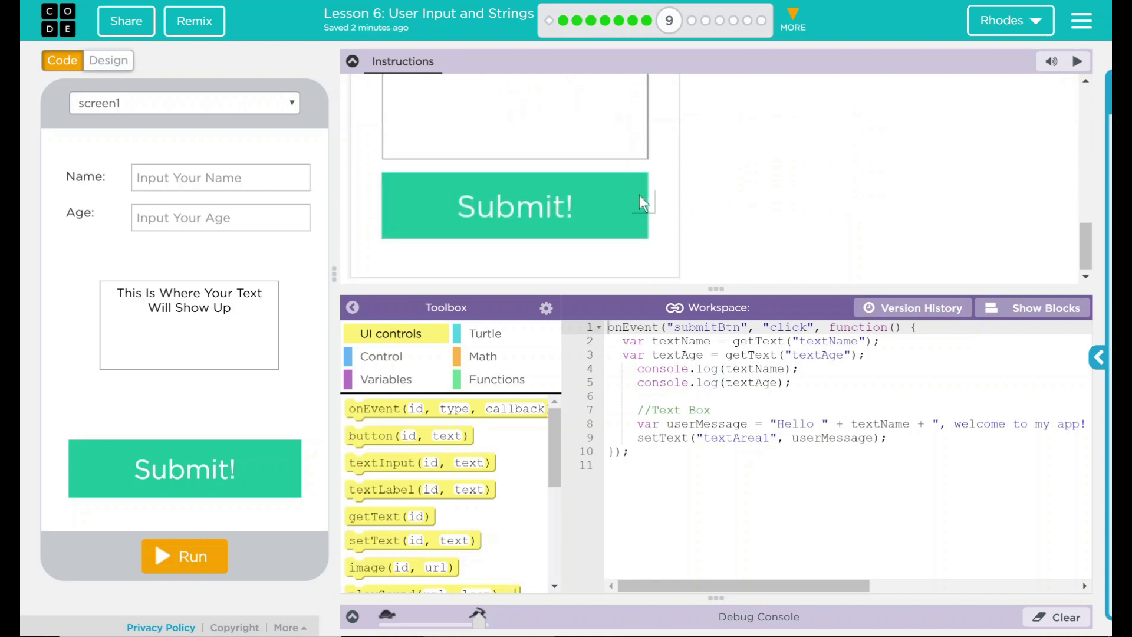
scroll(down, 3)
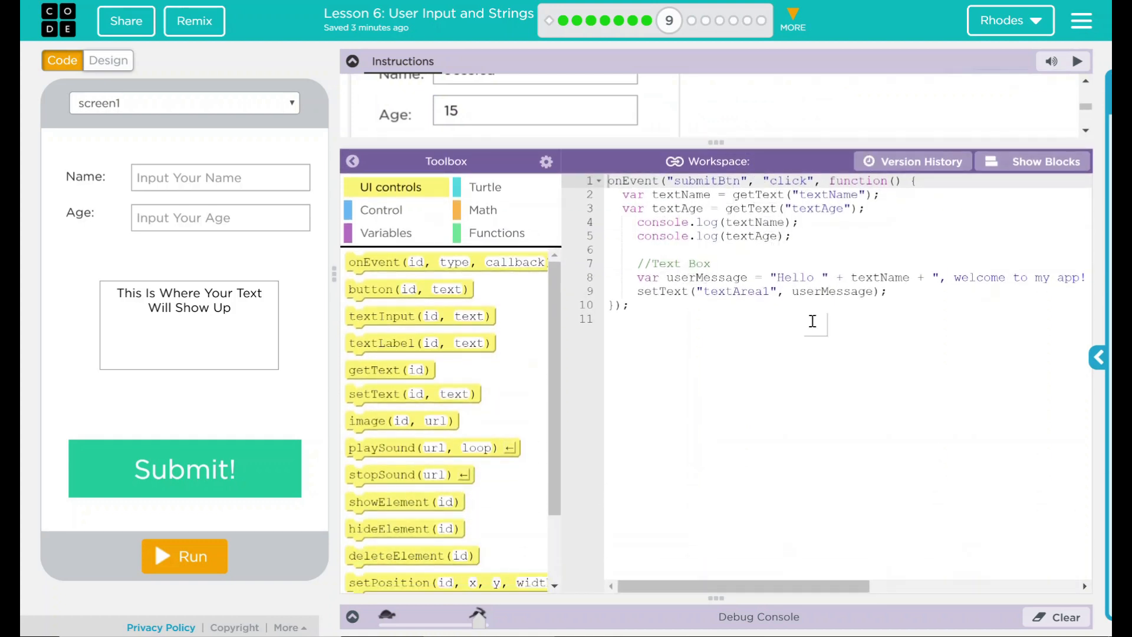
- On line 8, append .toUpperCase() to textName in the greeting message
double_click(881, 277)
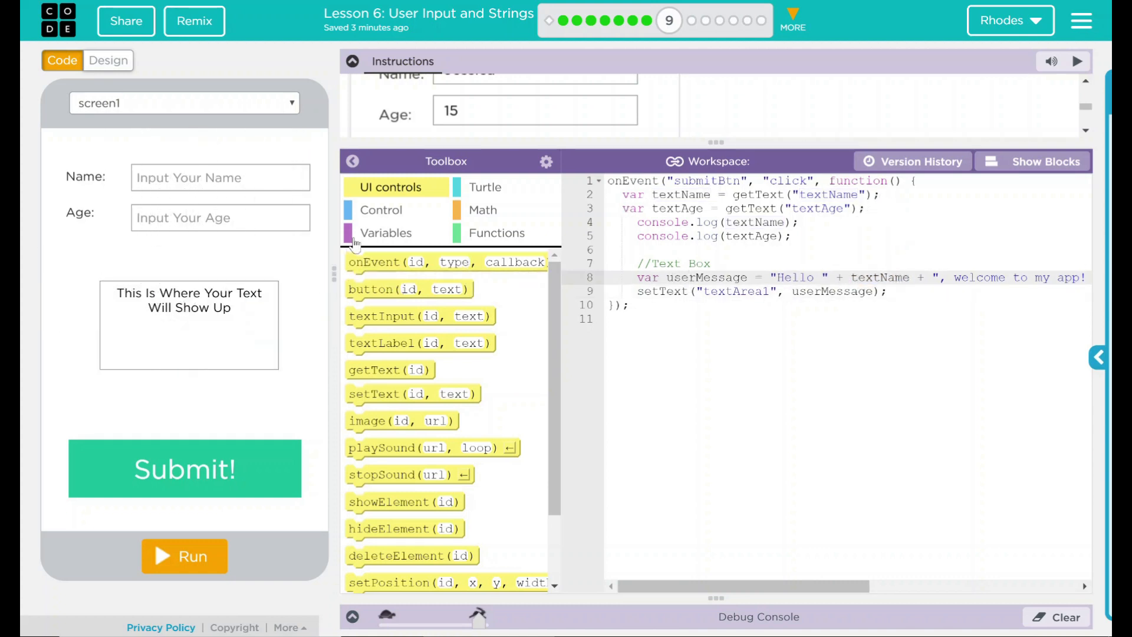
click(386, 232)
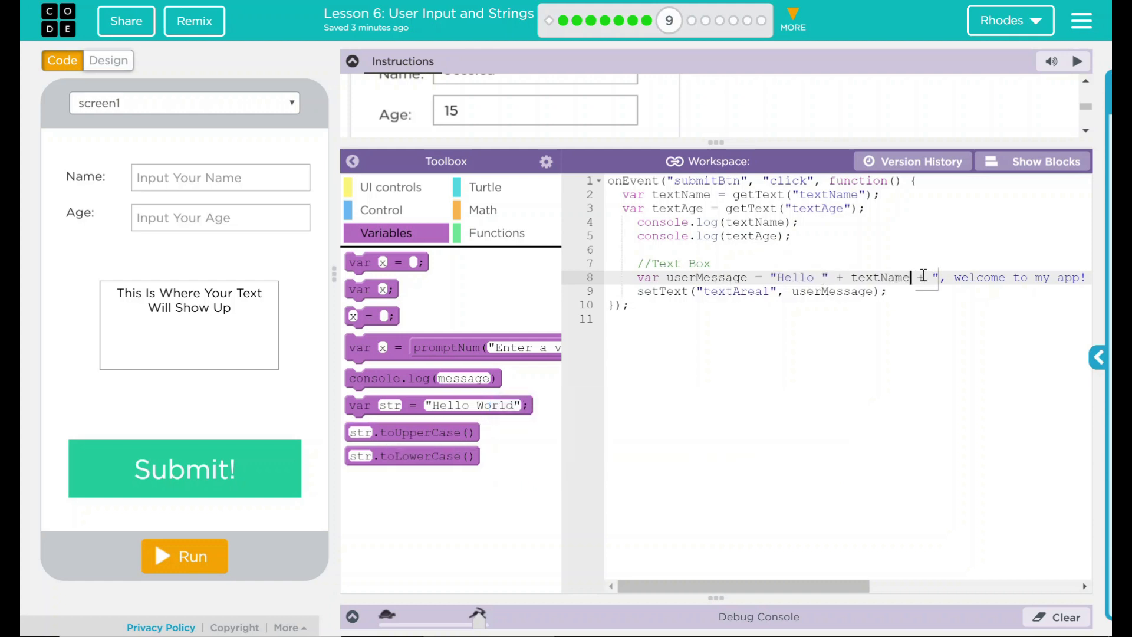
text(+)
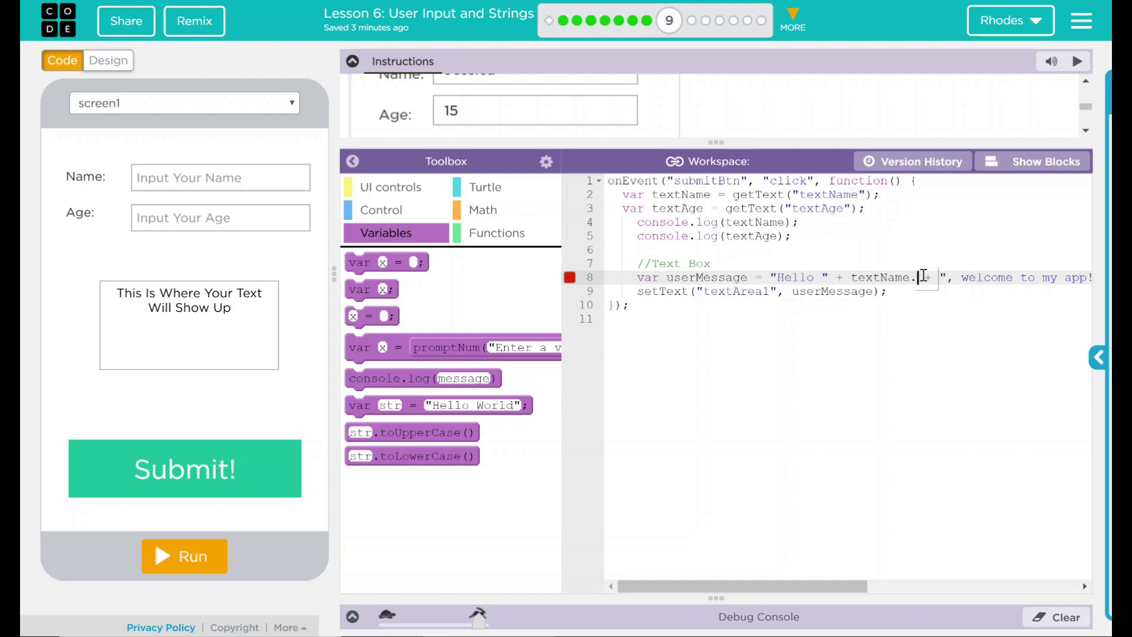
text(toUpperCase()
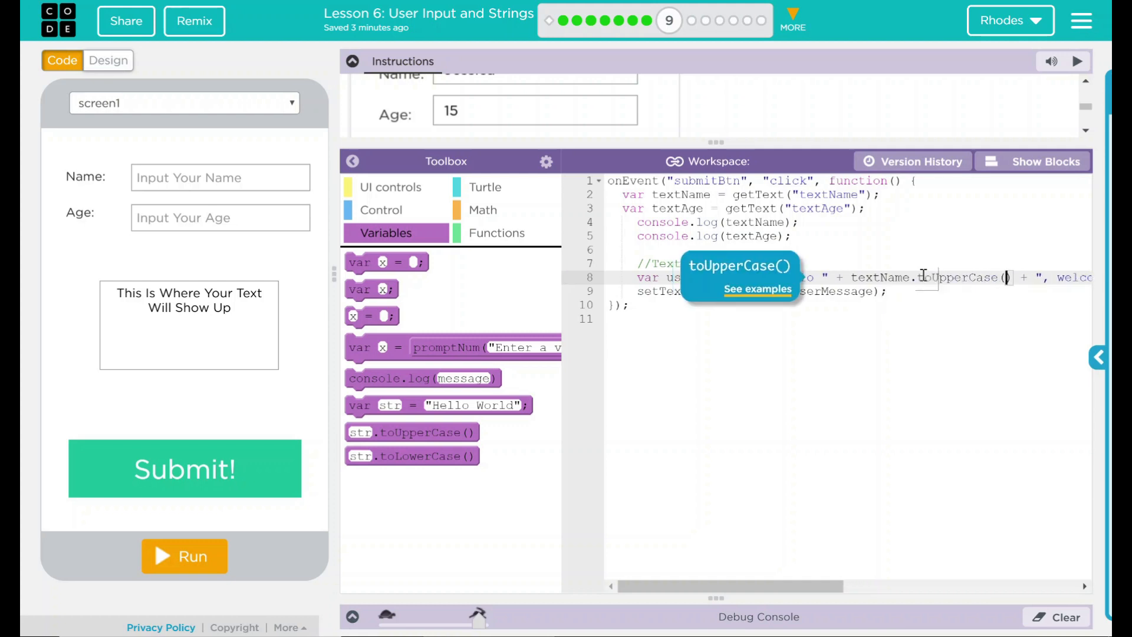
click(830, 318)
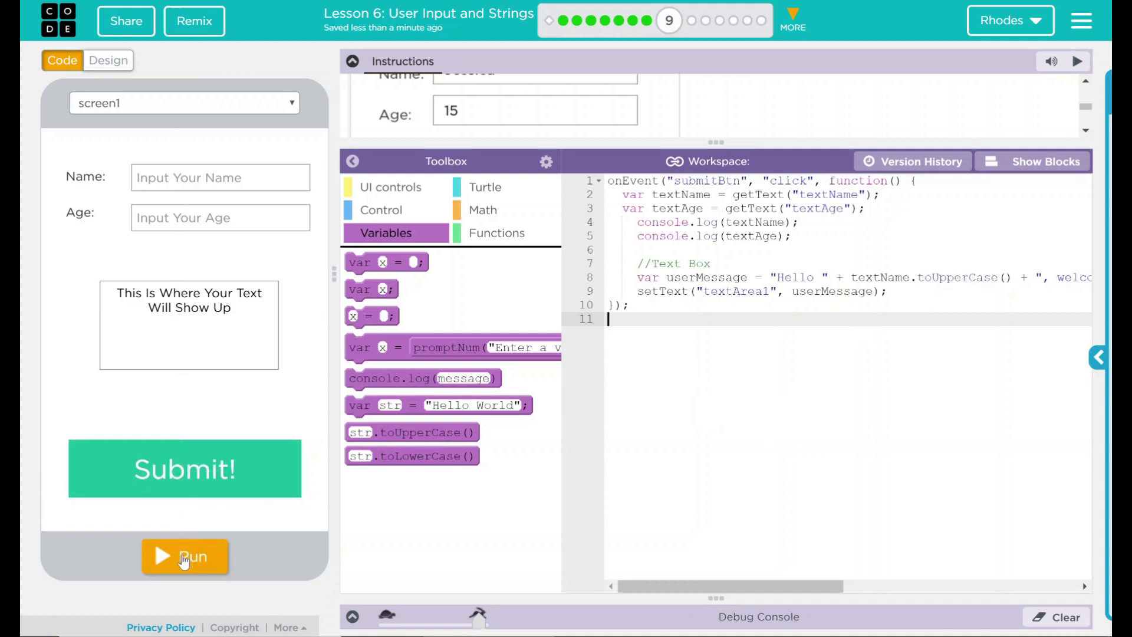
- Run the app and submit name 'rhodes' with age 25
click(185, 556)
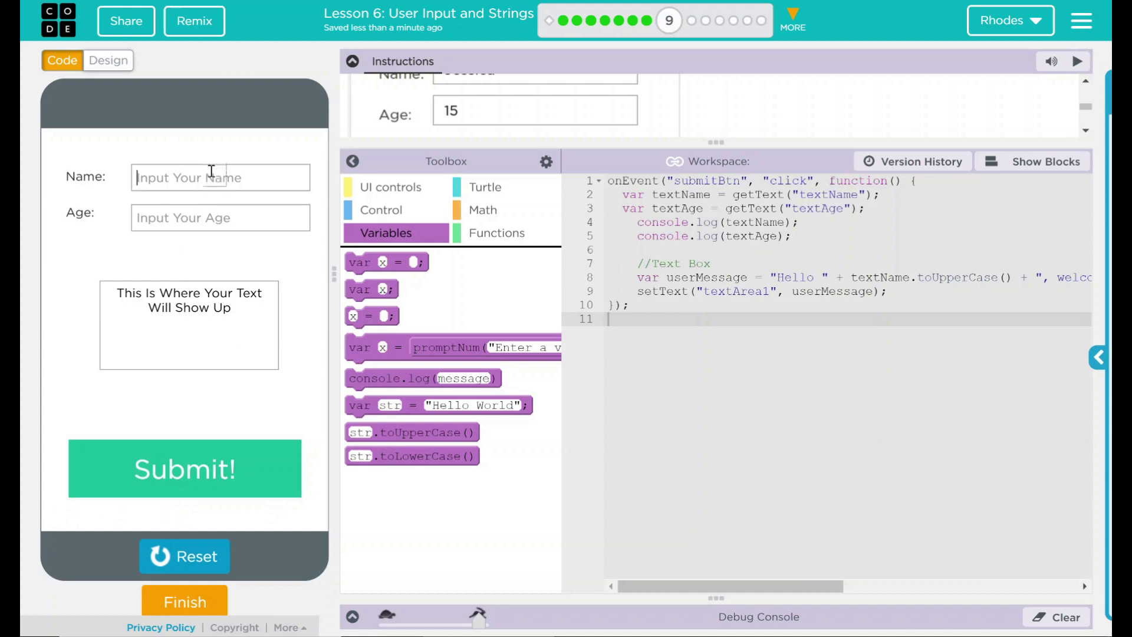
text(rhodes)
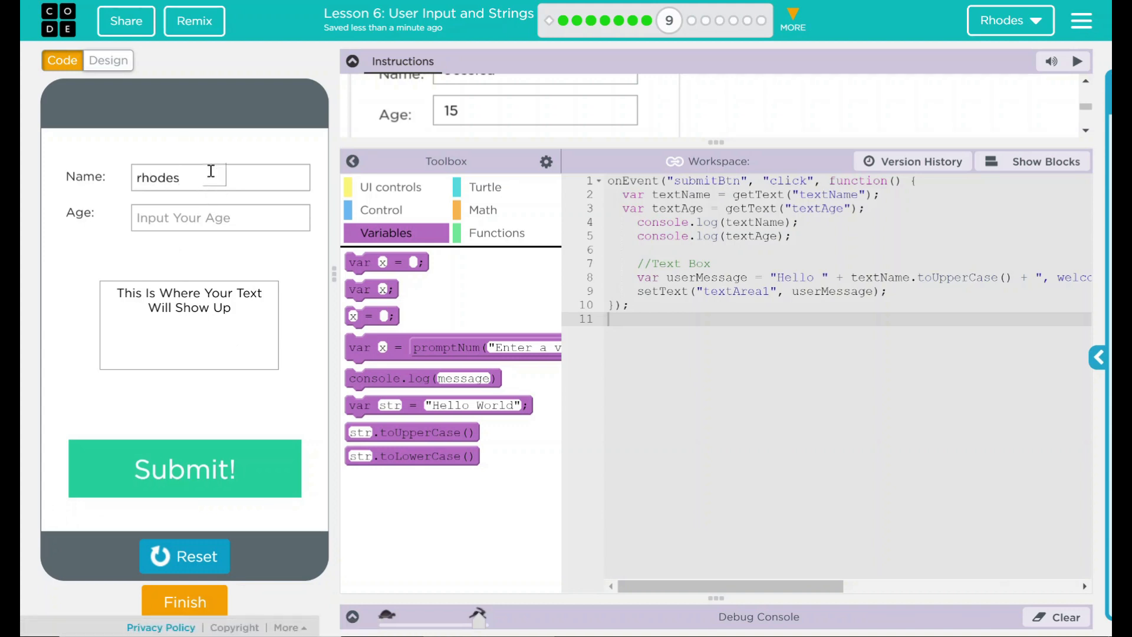
text(2)
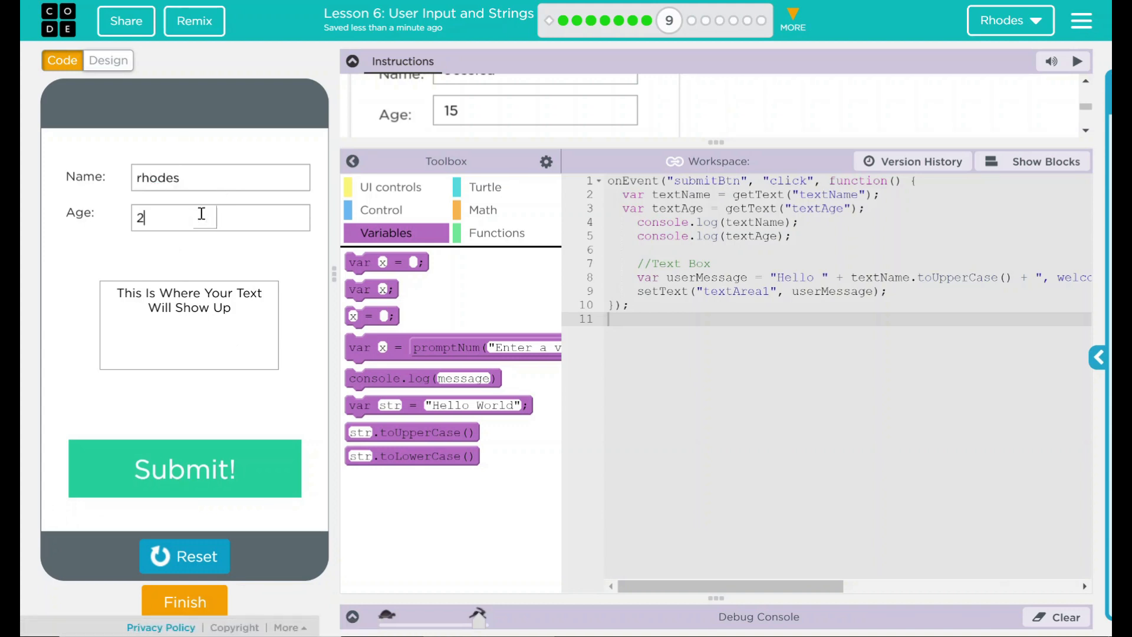
text(5)
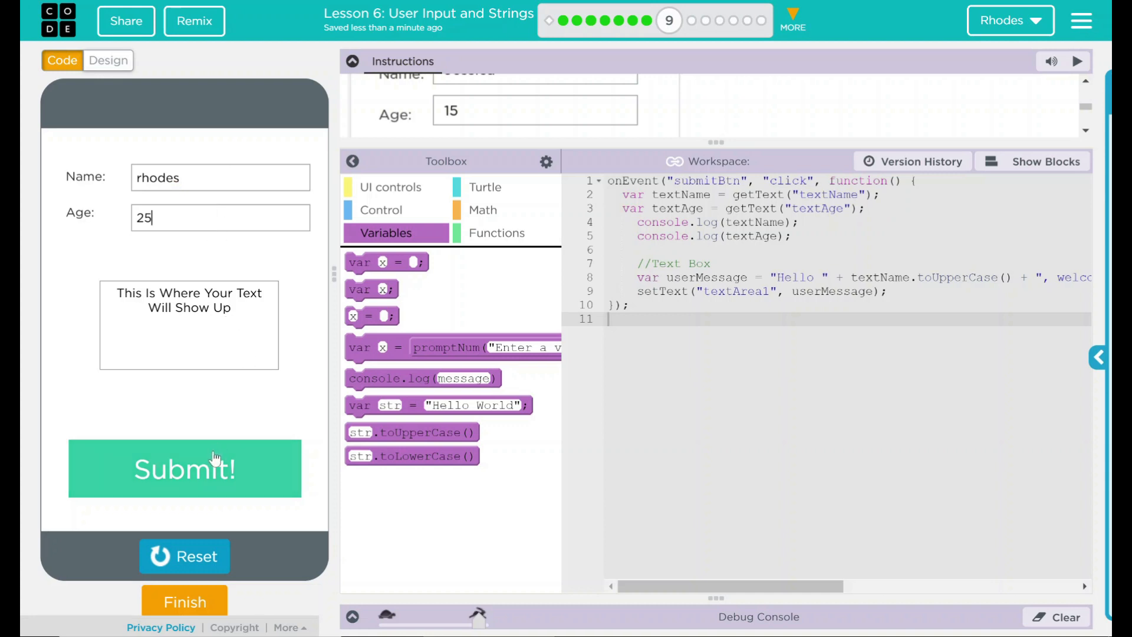
click(184, 468)
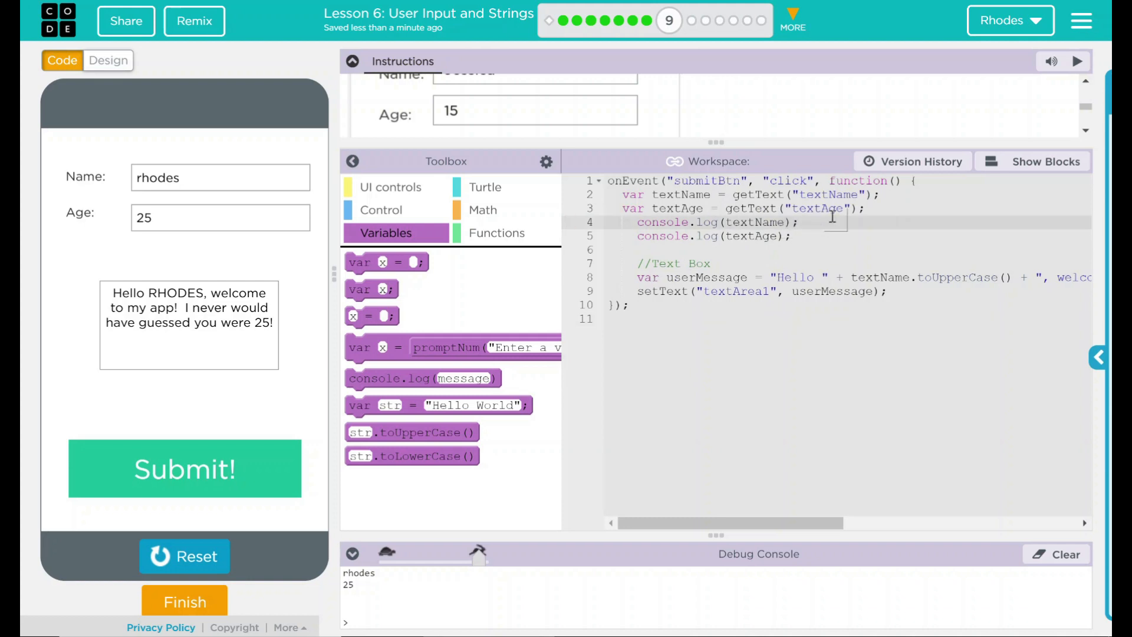
- Change line 4 to console.log(textName.toUpperCase()) and reset the app
text(.toUpperCase)
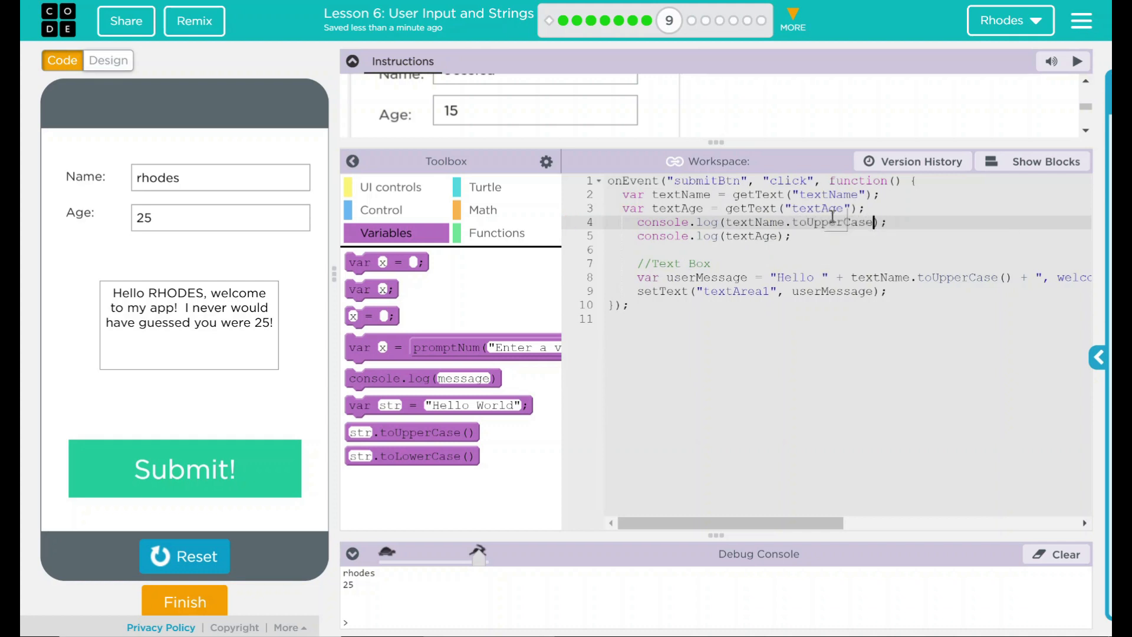
text(()
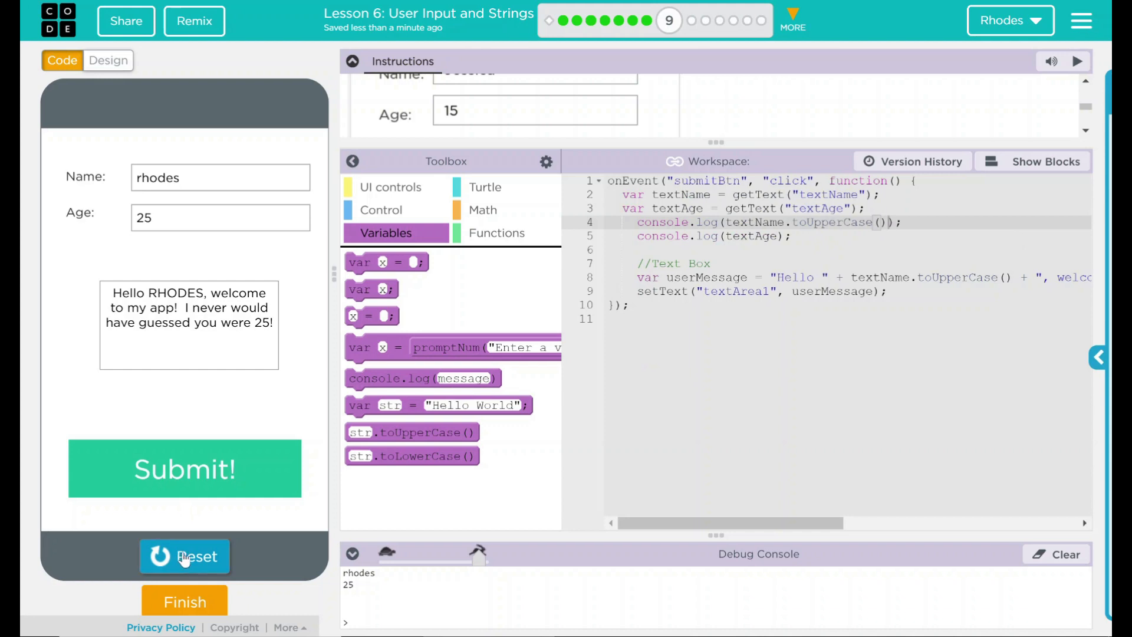
click(184, 556)
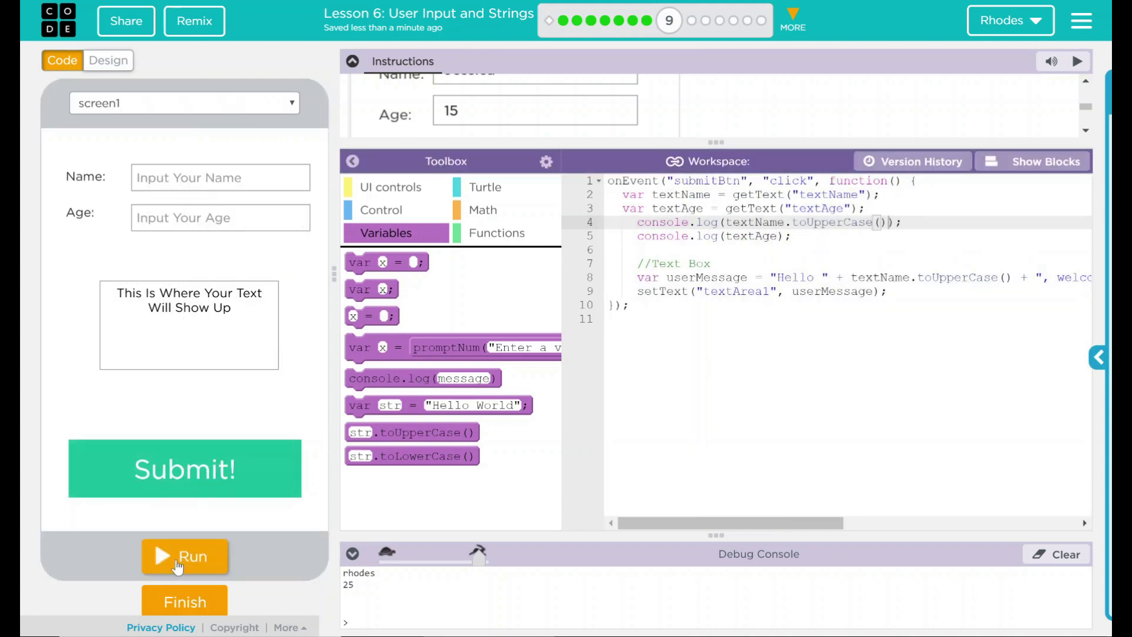
- Submit name 'rhodes' with age 23 and verify RHODES in the debug console
text(rhodes)
click(220, 218)
text(2)
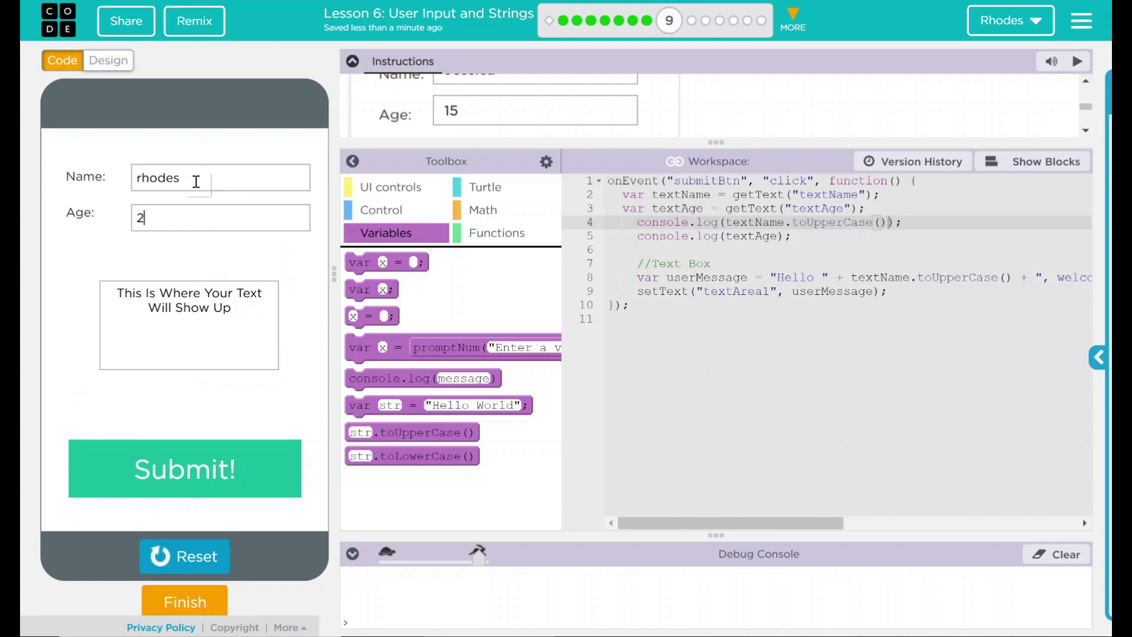
text(3)
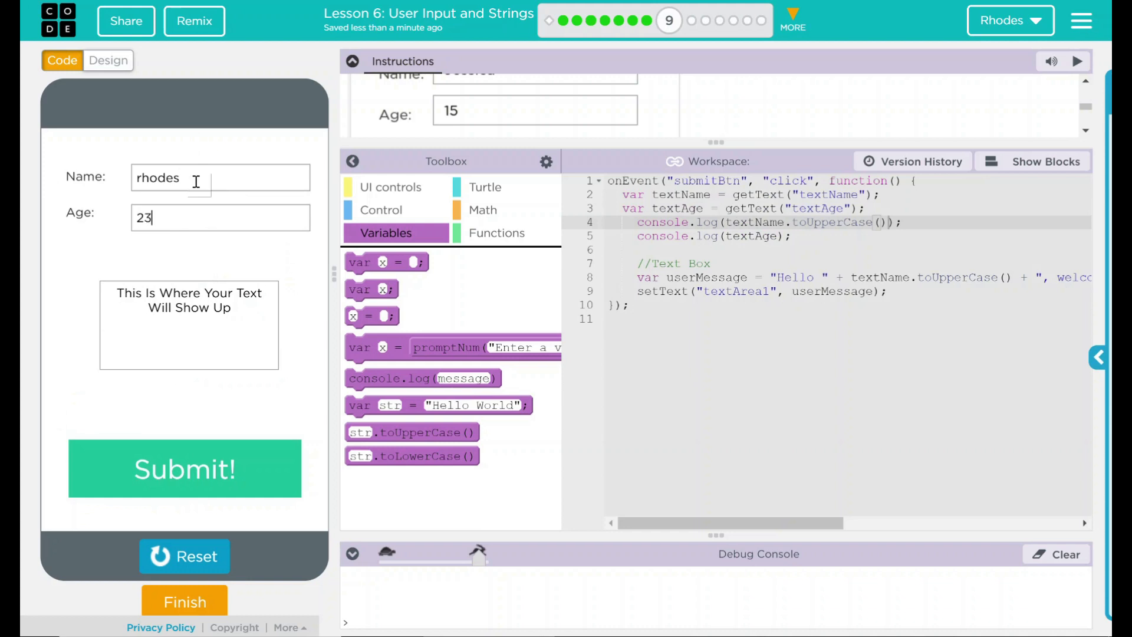
click(184, 469)
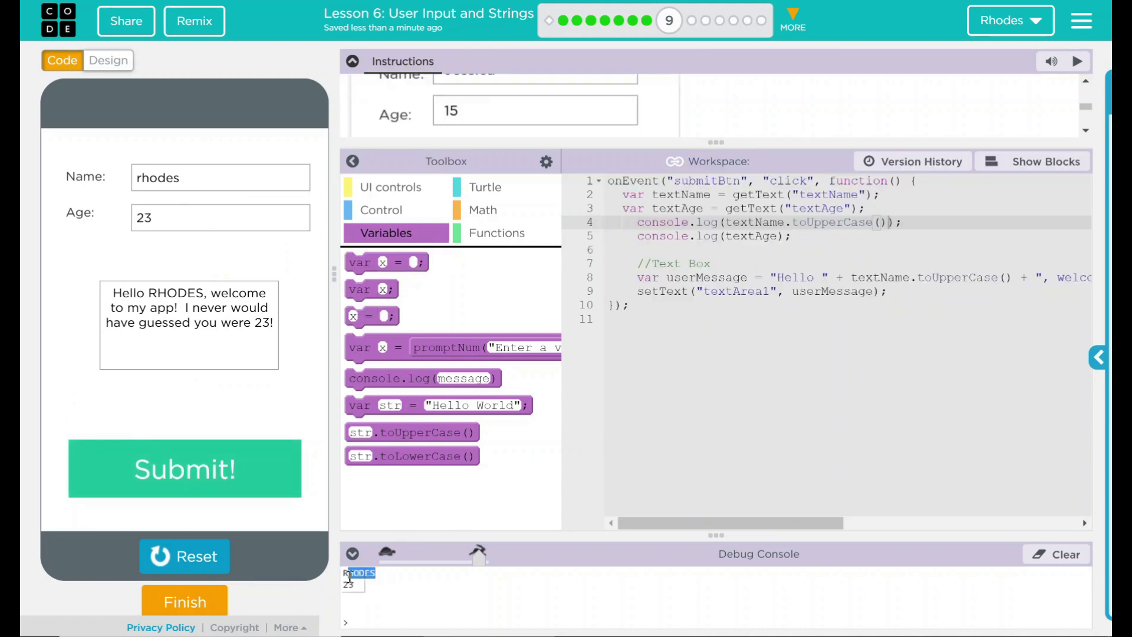
double_click(176, 292)
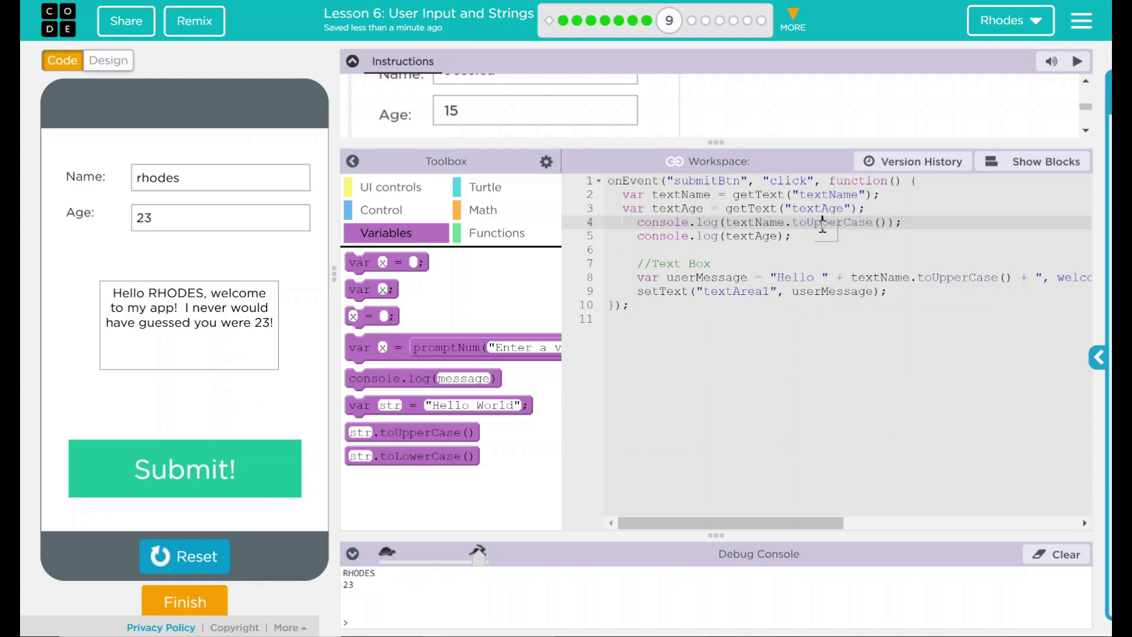
double_click(832, 222)
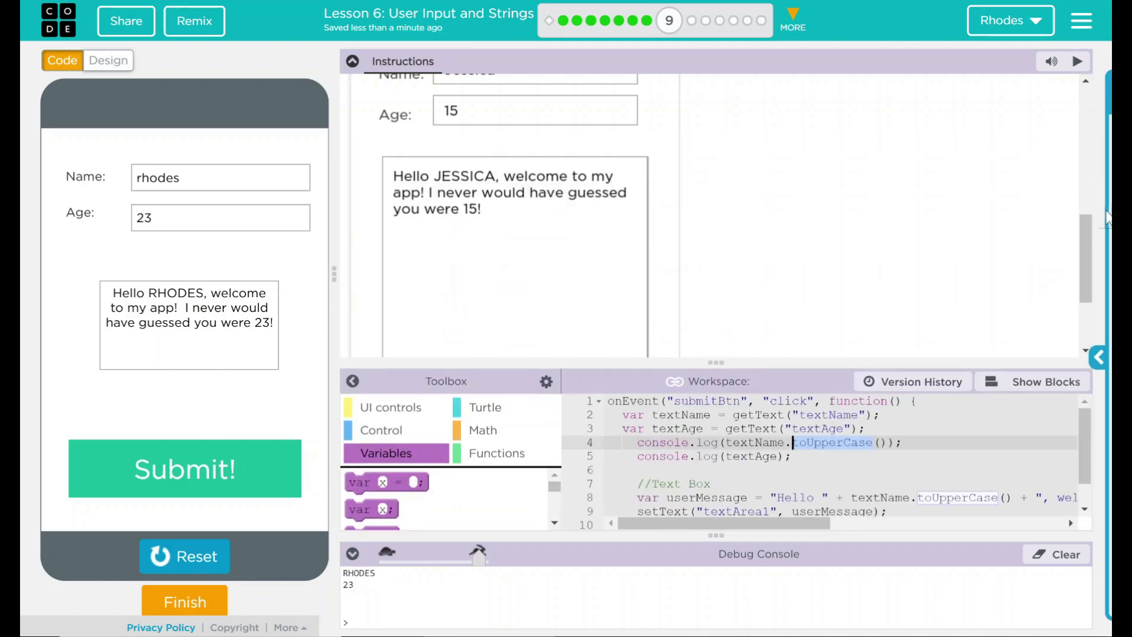
- Scroll below the app and mark the level finished with the Finish button
scroll(down, 3)
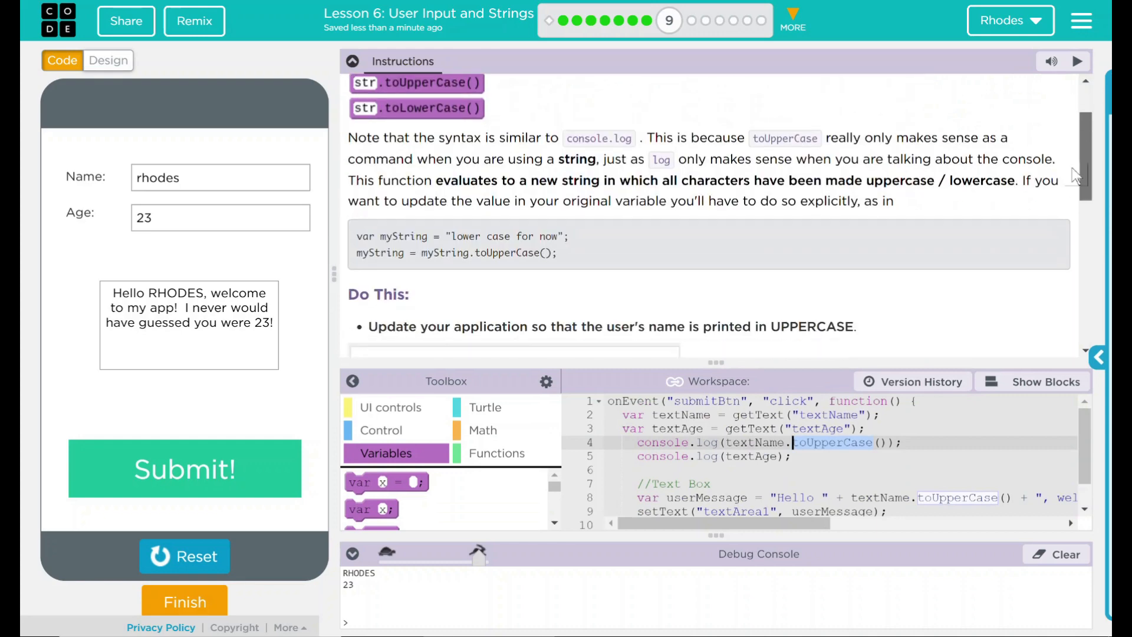
scroll(down, 3)
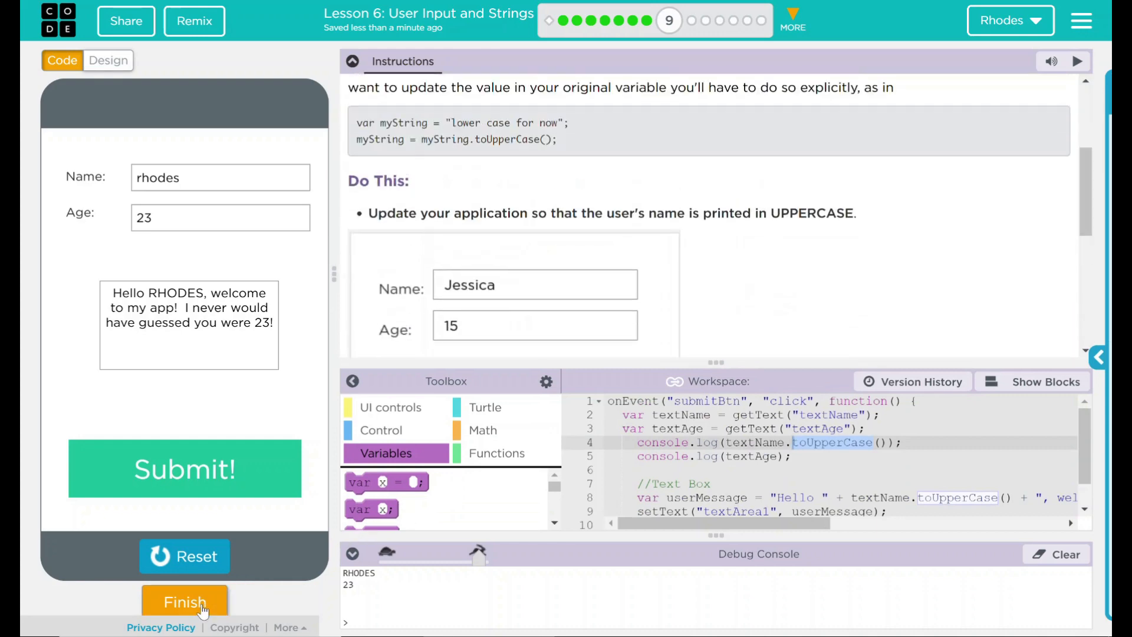
click(184, 601)
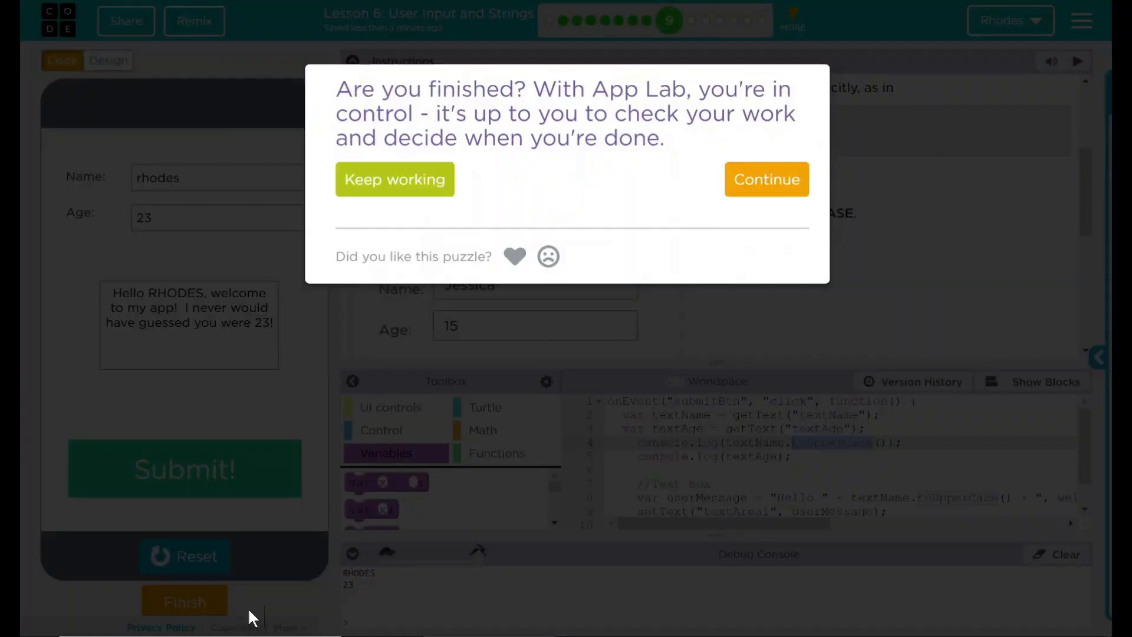